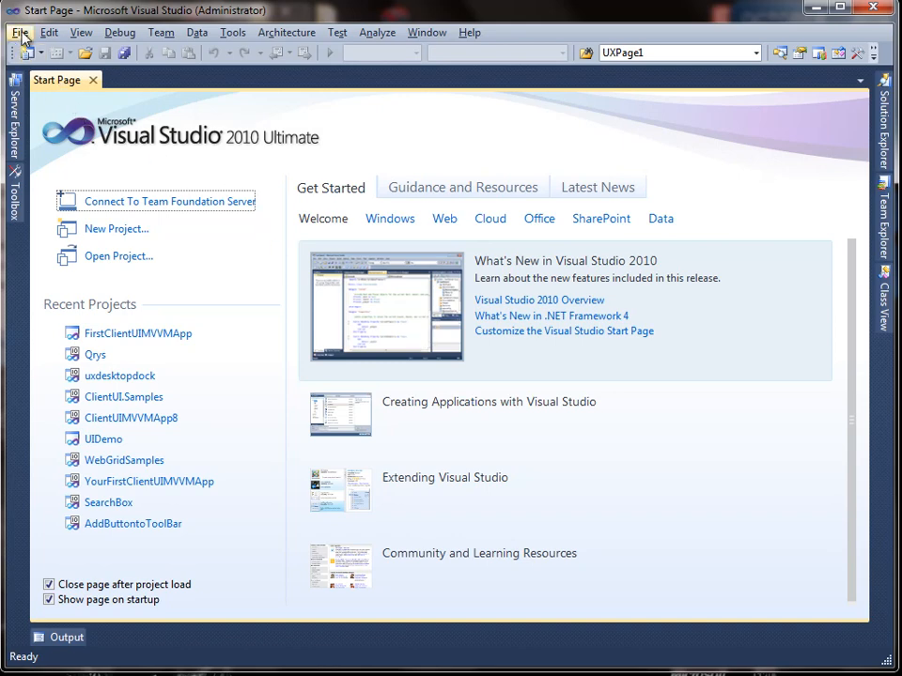
Step: Create the FirstClientUIMVVMApp Intersoft ClientUI MVVM Application, hosted in a new ASP.NET web project
click(19, 32)
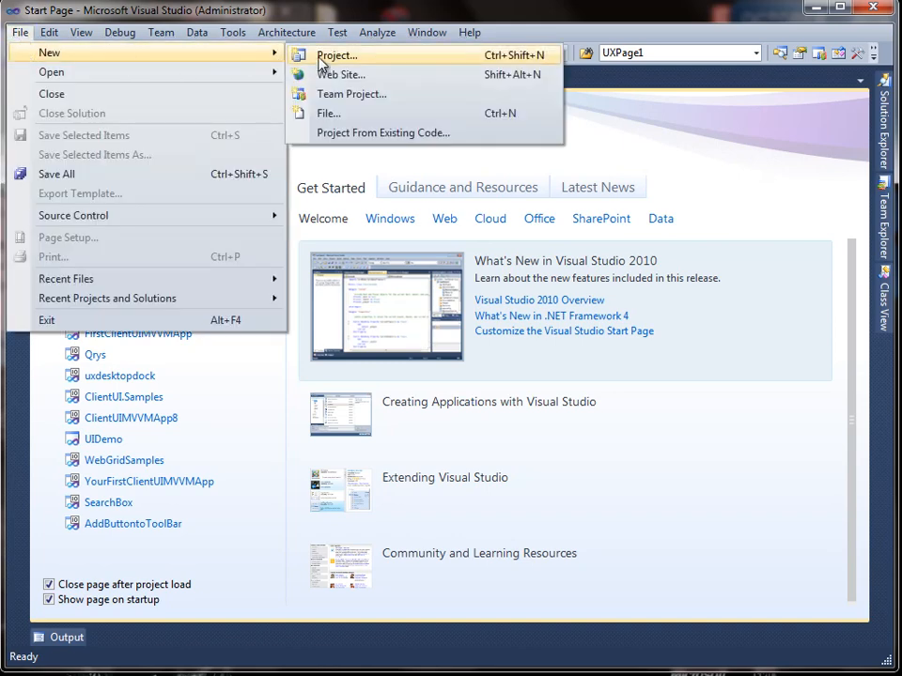
click(336, 54)
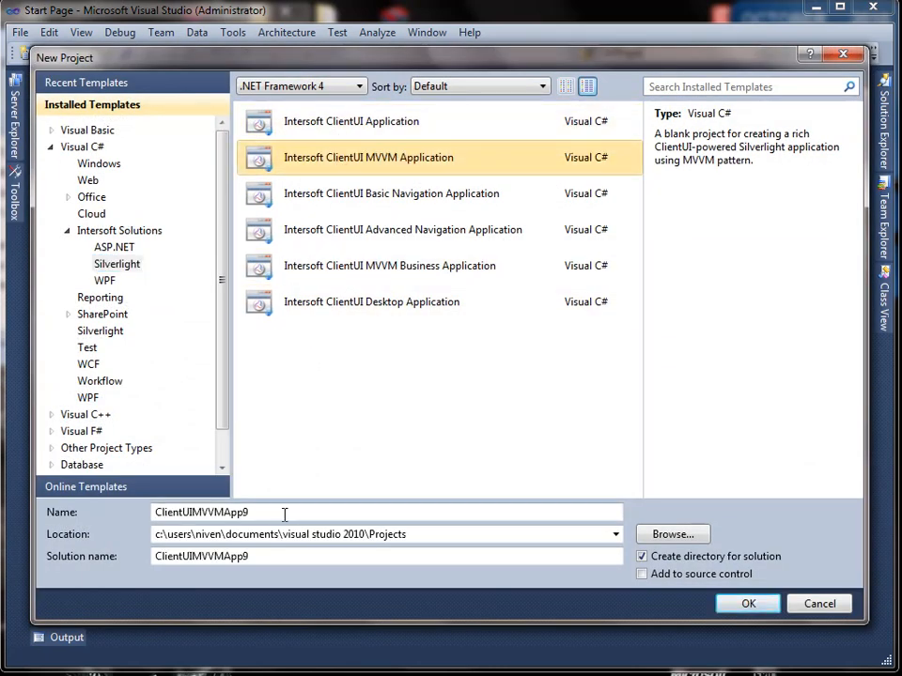
triple_click(200, 512)
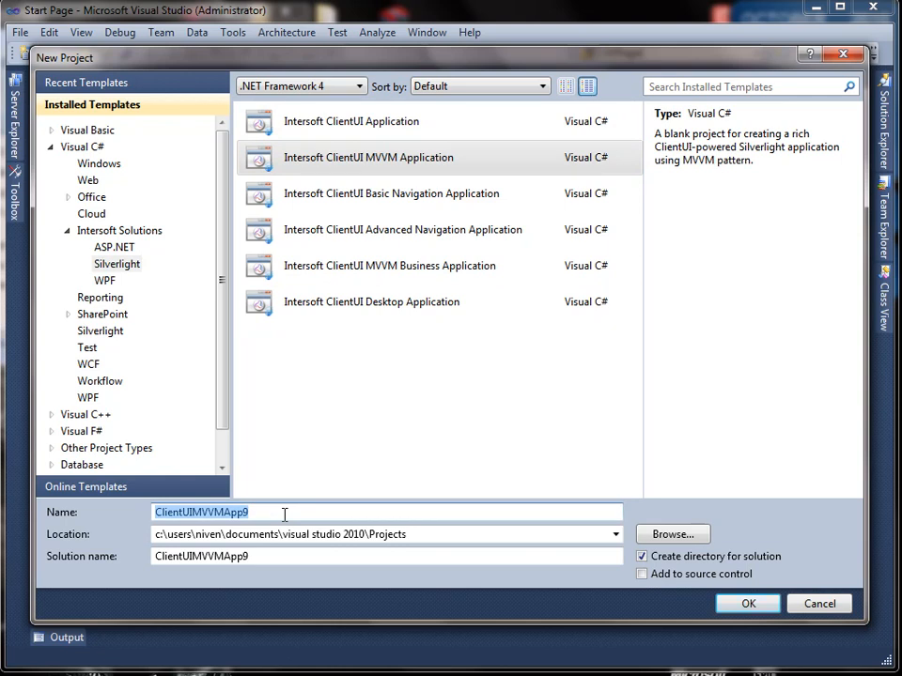
text(FirstClient)
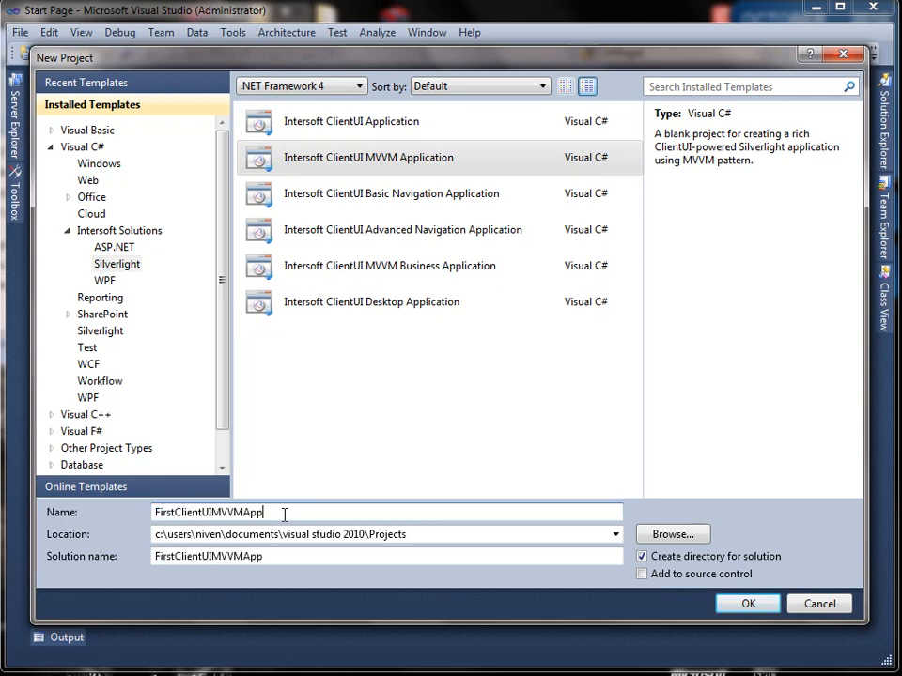
click(747, 603)
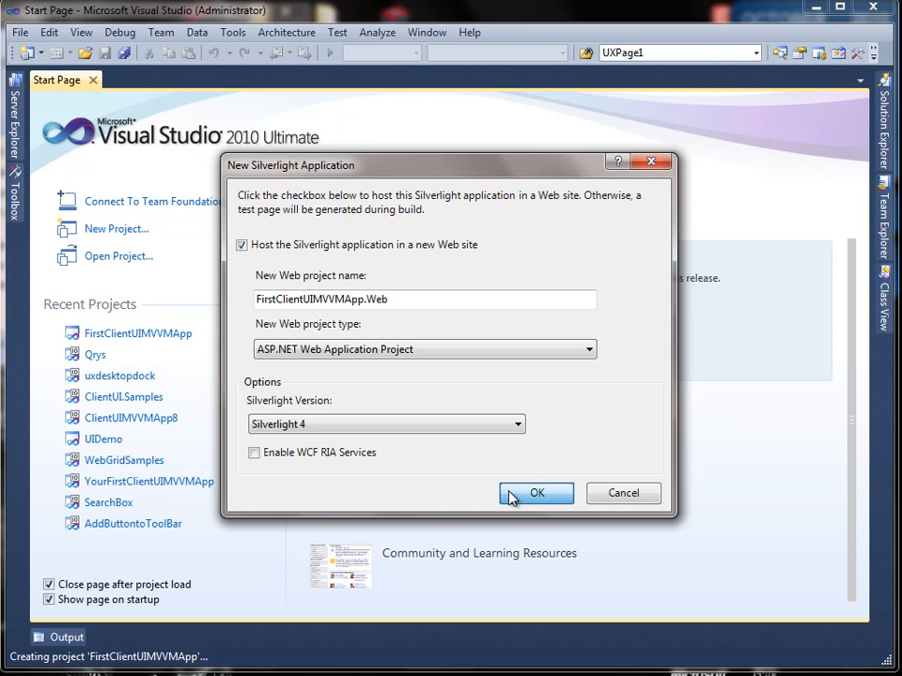
click(537, 492)
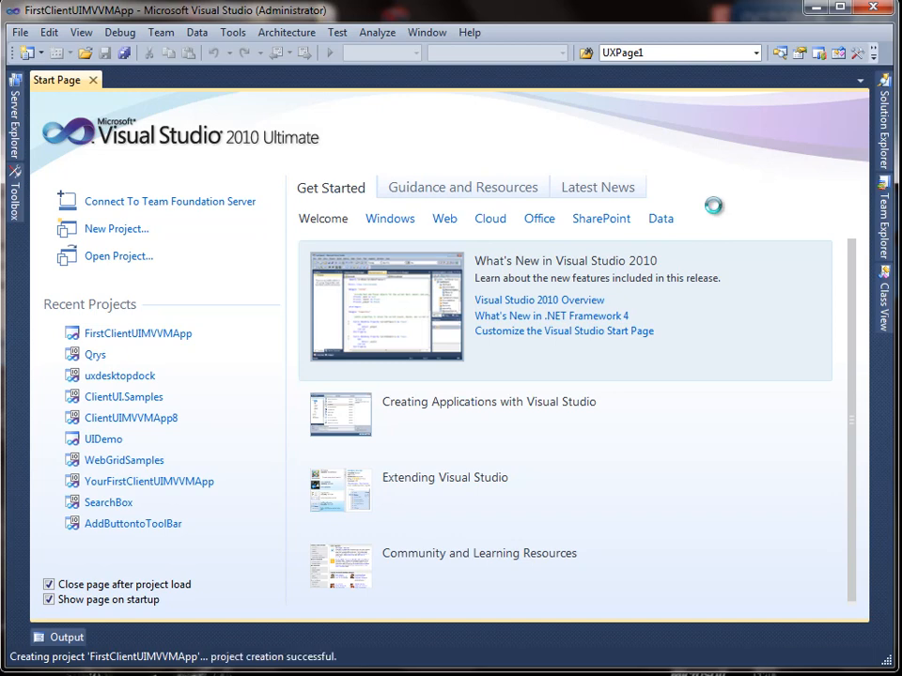
Step: Show Solution Explorer and list the Intersoft Framework, Aqua and Controls references
click(92, 80)
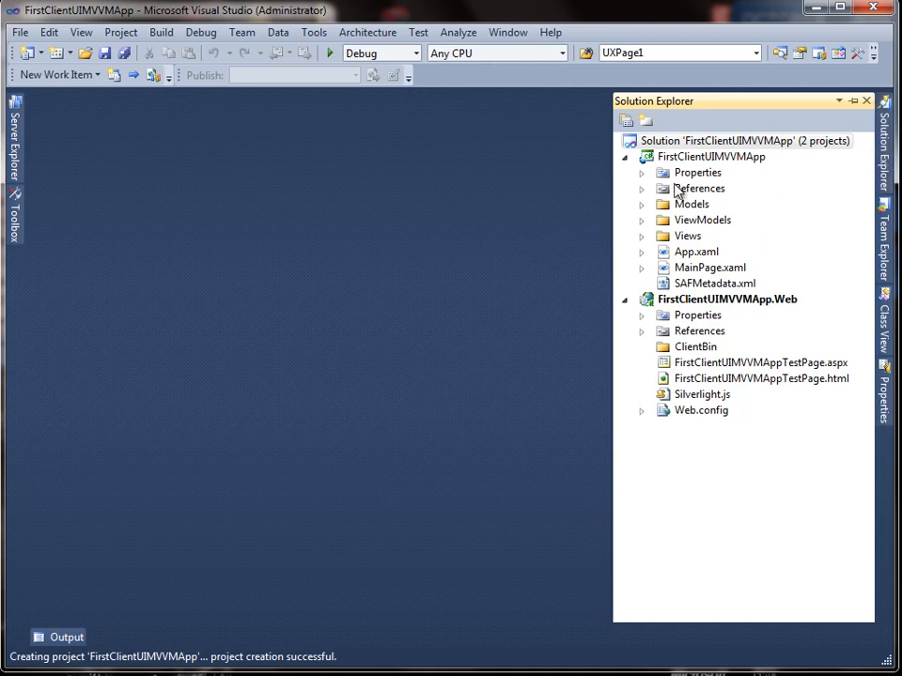
click(641, 188)
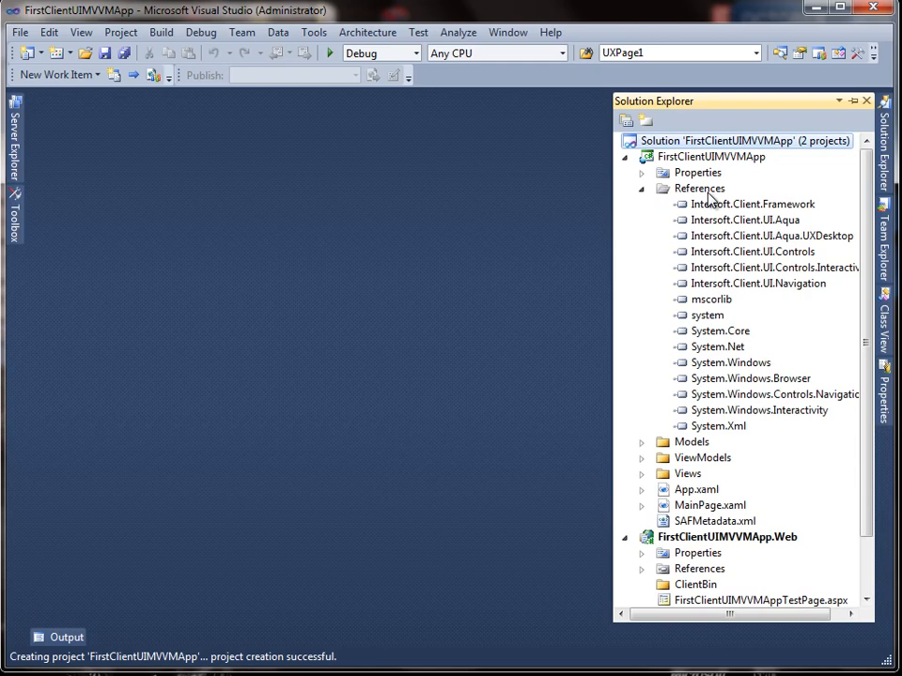
click(753, 203)
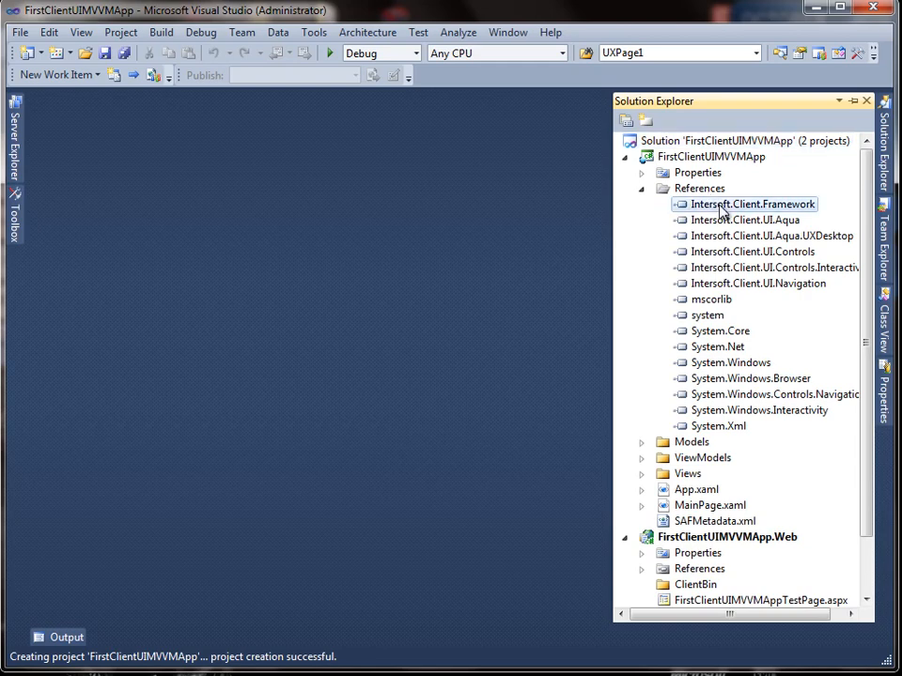
click(746, 220)
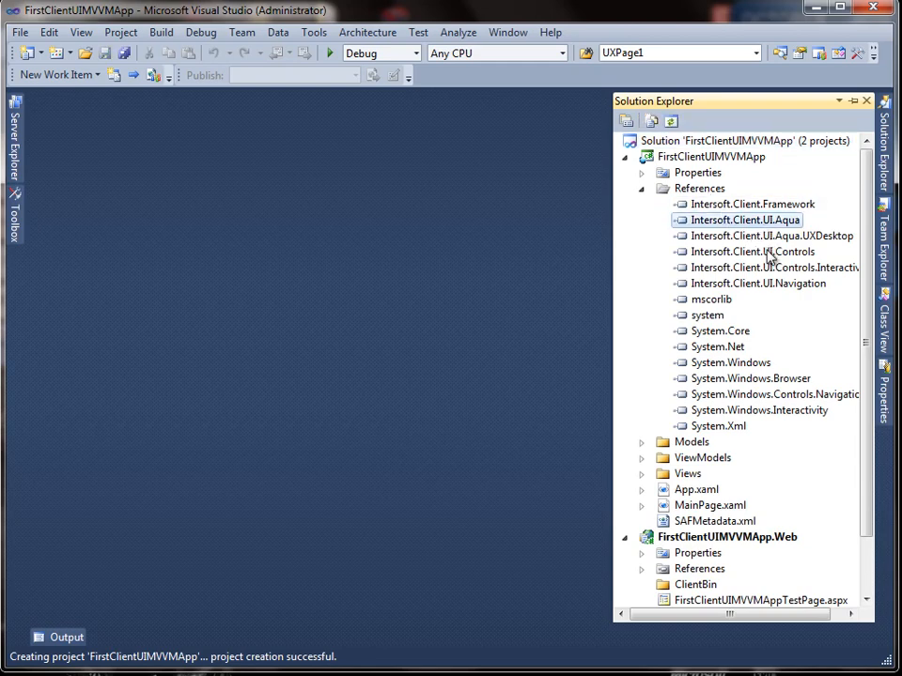
click(752, 250)
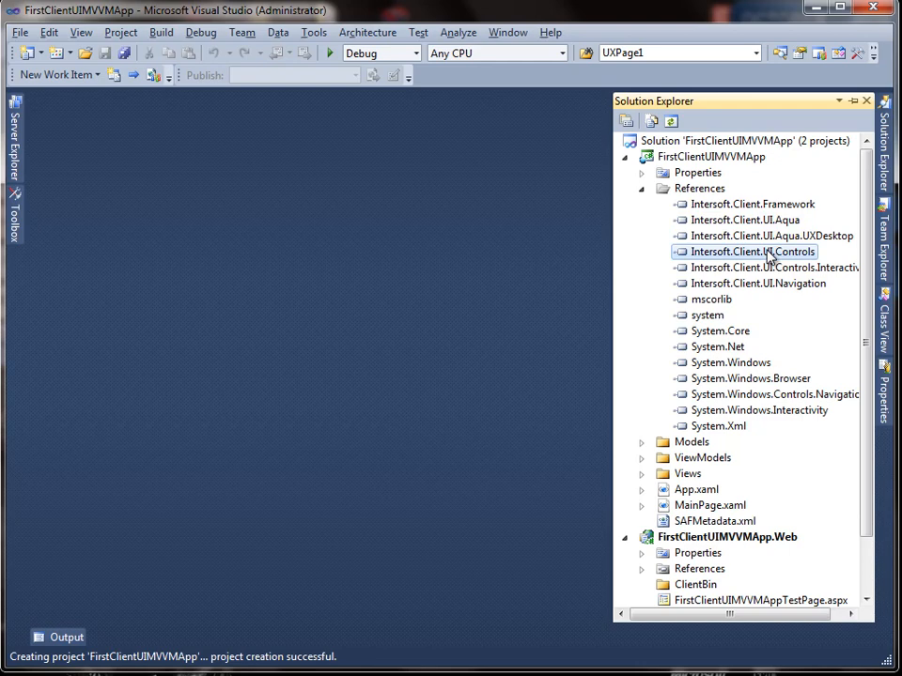
mouse_move(685, 443)
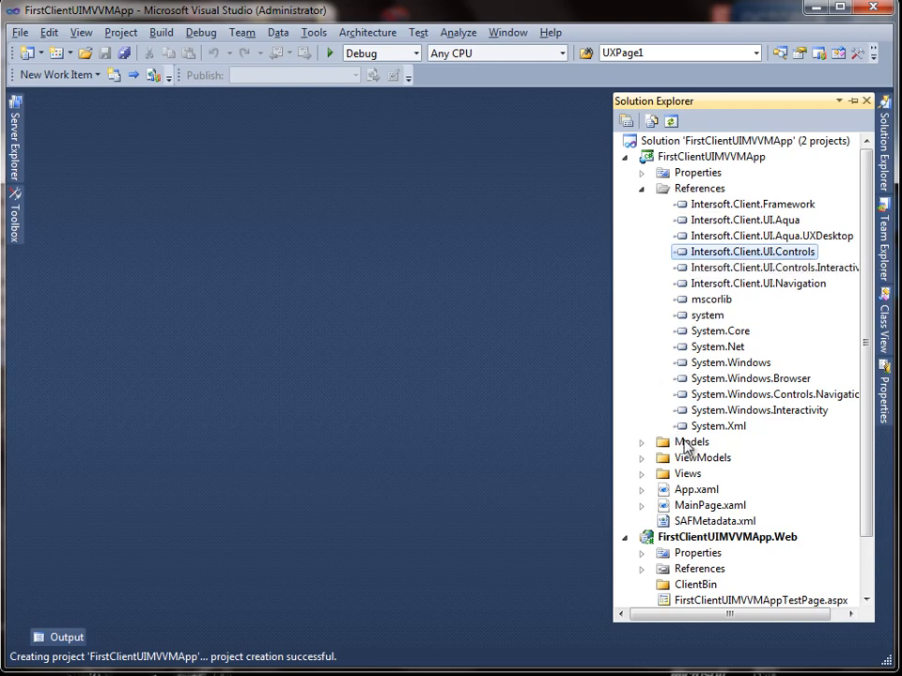
Step: Point out the Models and Views folders and expand Models to reveal ModelBase.cs
click(688, 474)
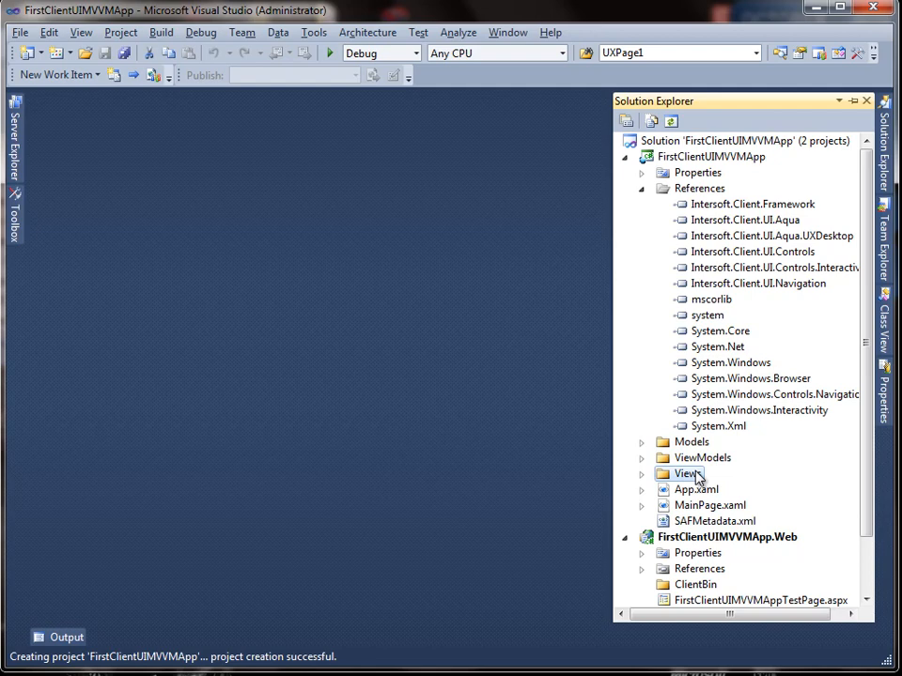
click(641, 441)
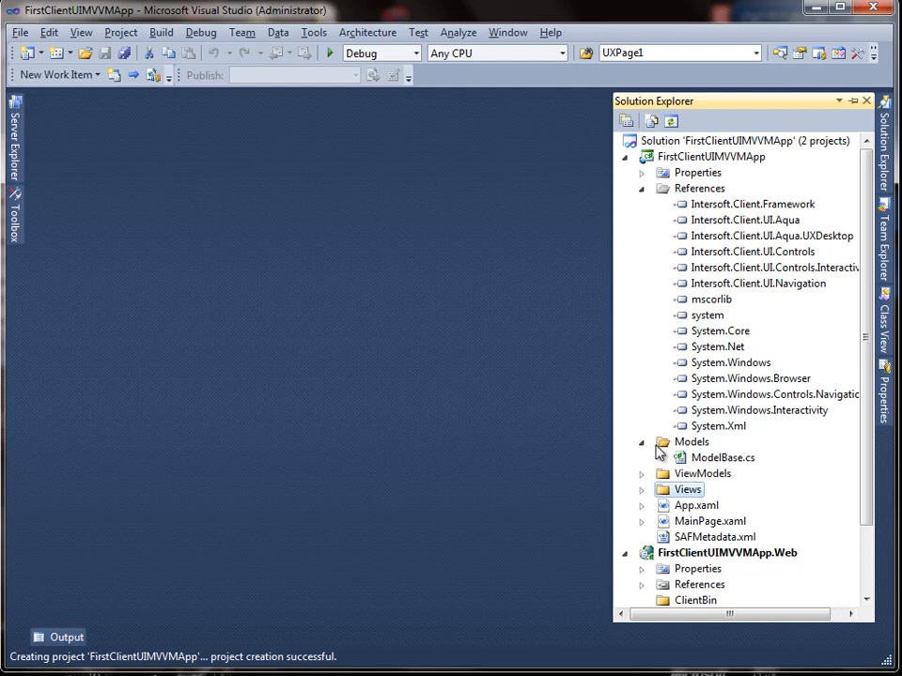
click(723, 458)
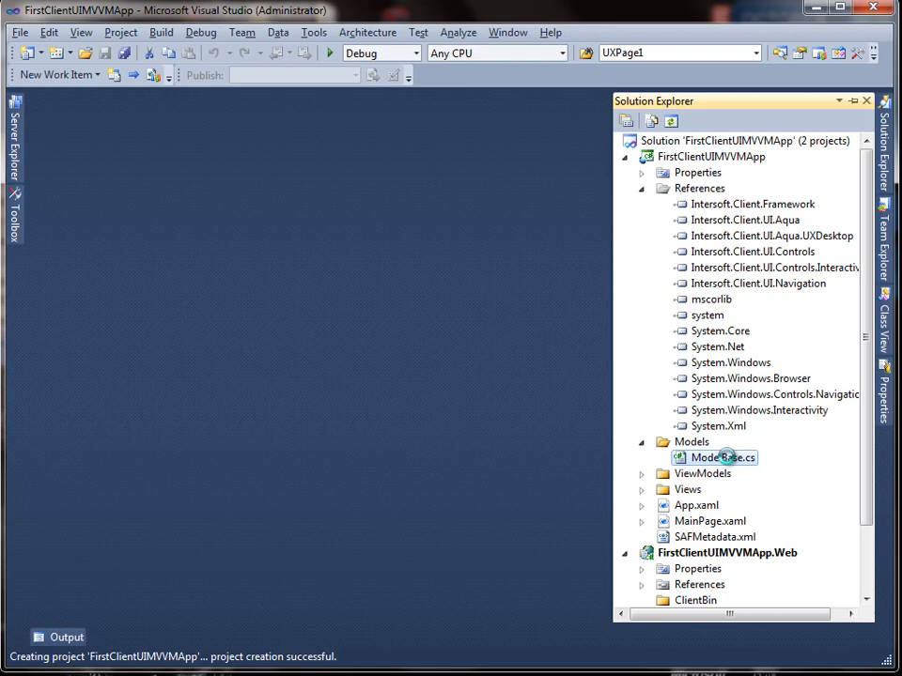
Step: Open ModelBase.cs to review the base model class code
double_click(723, 458)
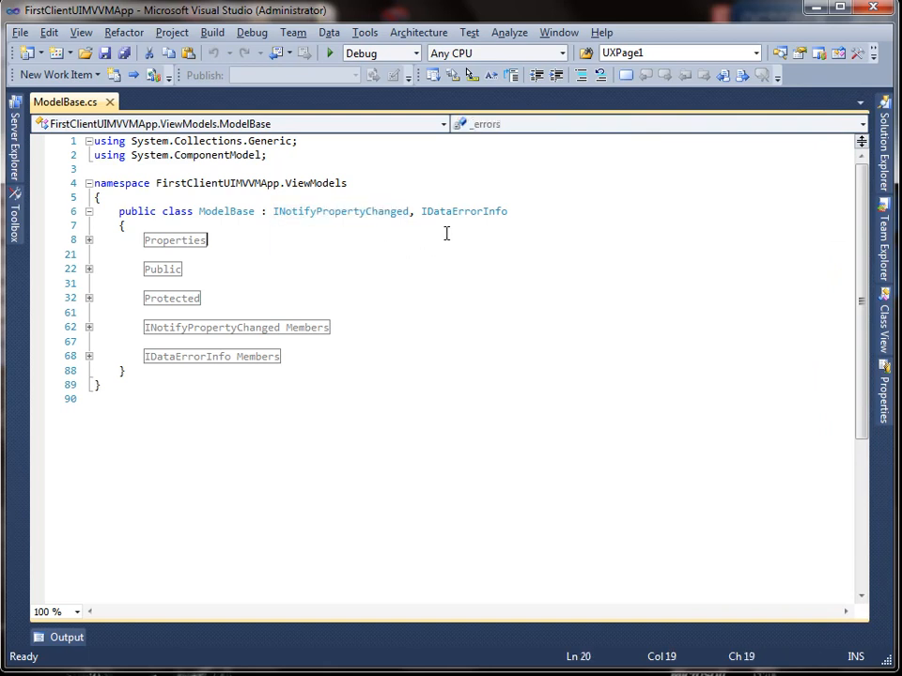
click(499, 282)
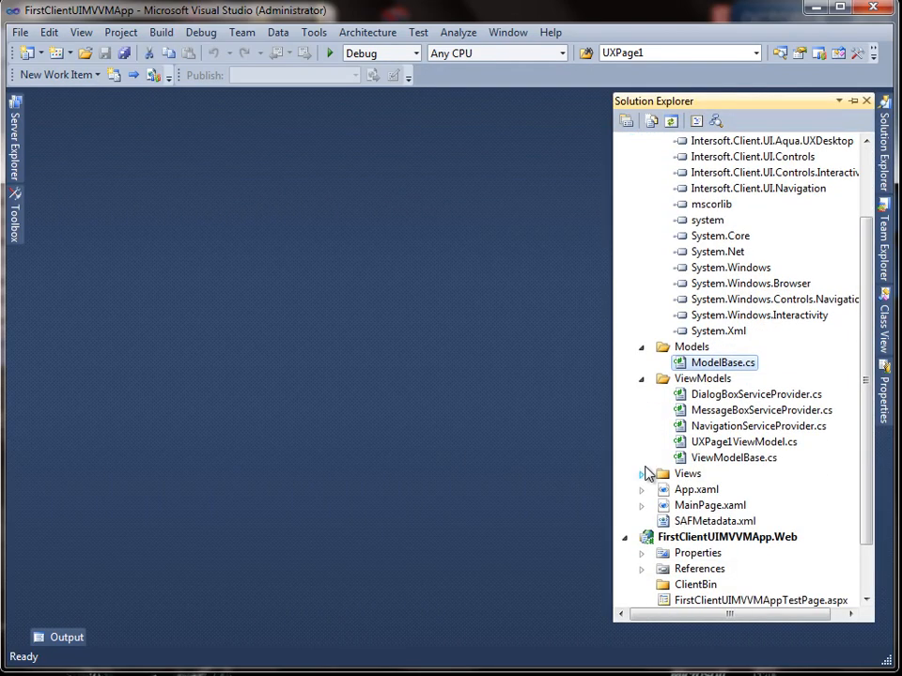
Step: Expand Views and preview UXPage1.xaml, with its DataContext bound to UXPage1ViewModel
double_click(734, 457)
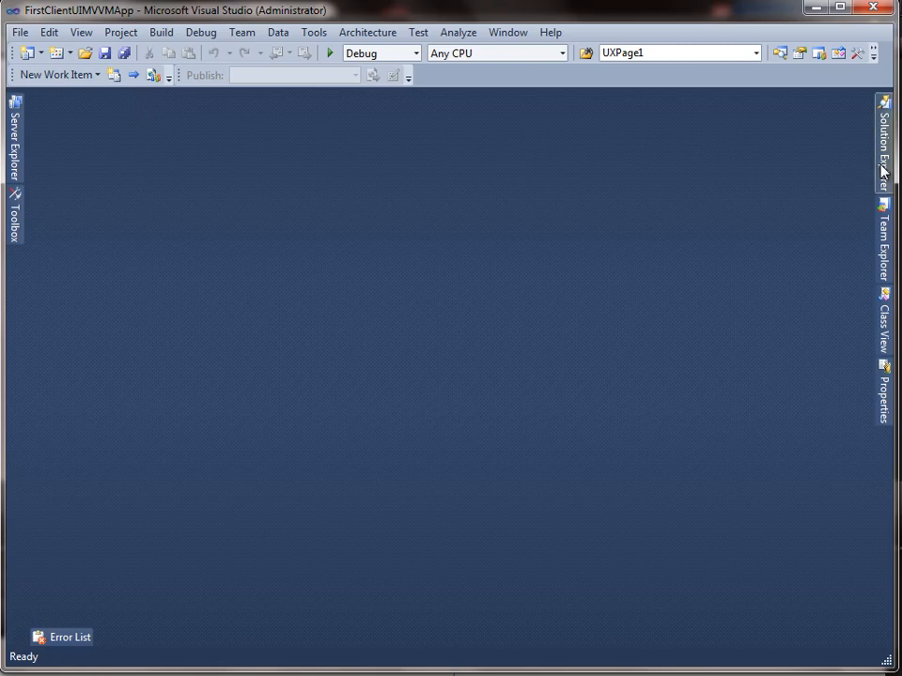
click(883, 141)
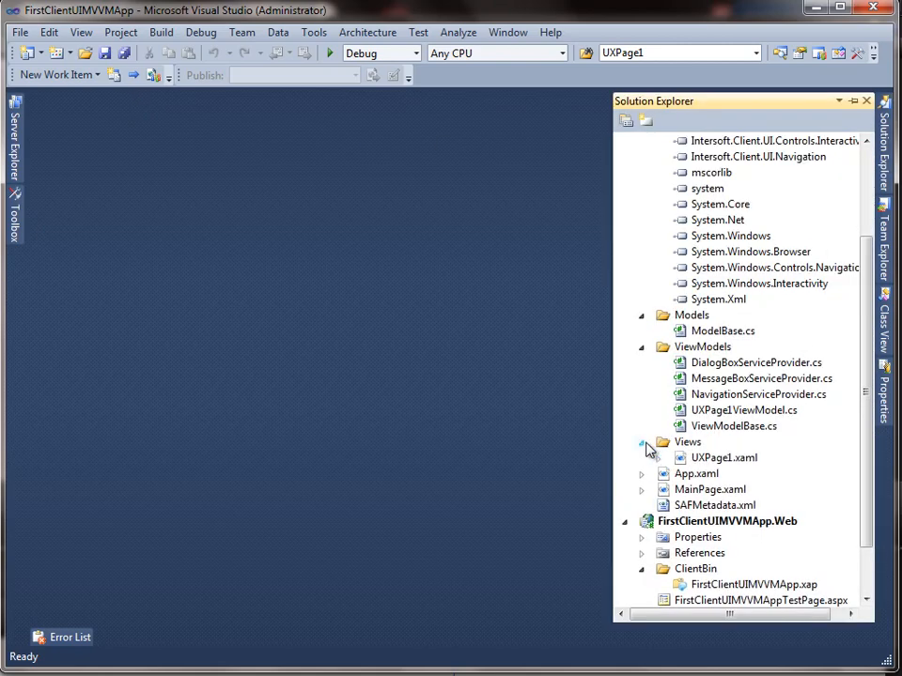
double_click(723, 458)
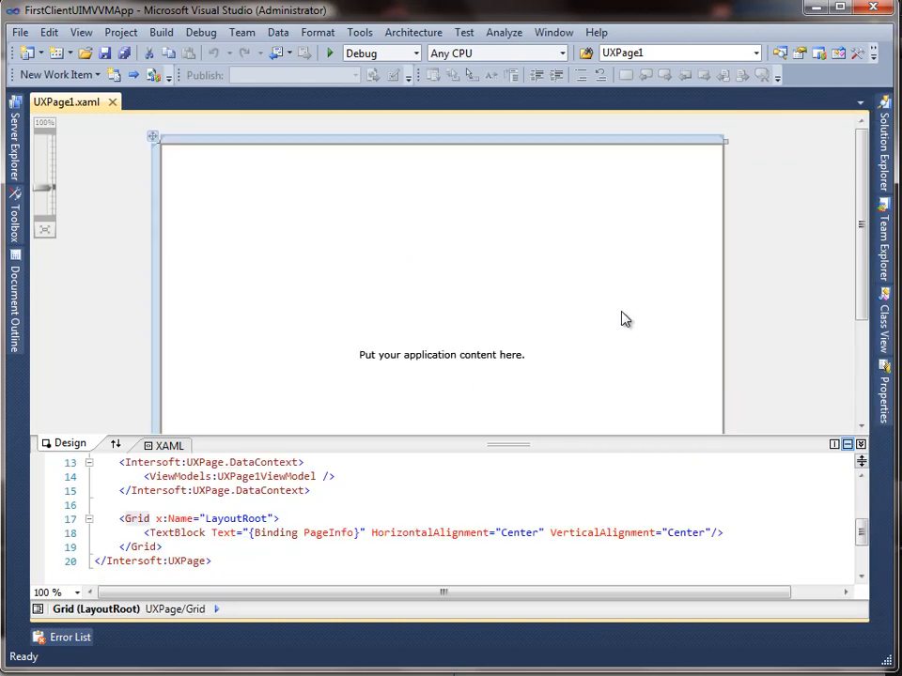
click(112, 102)
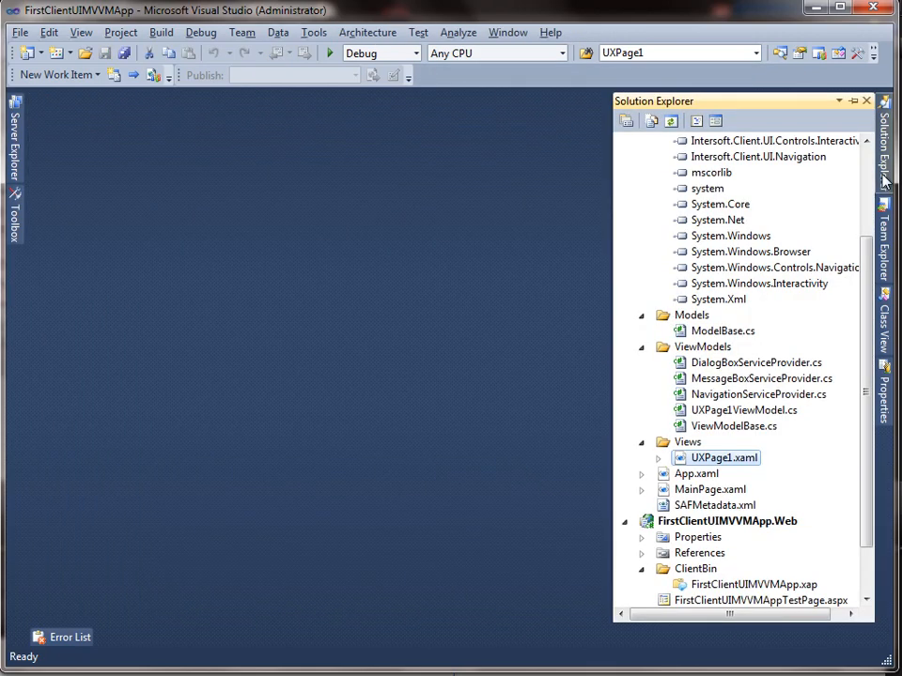
Step: Add an Assets/Data folder containing the existing ContactDataSource.xml file
right_click(714, 155)
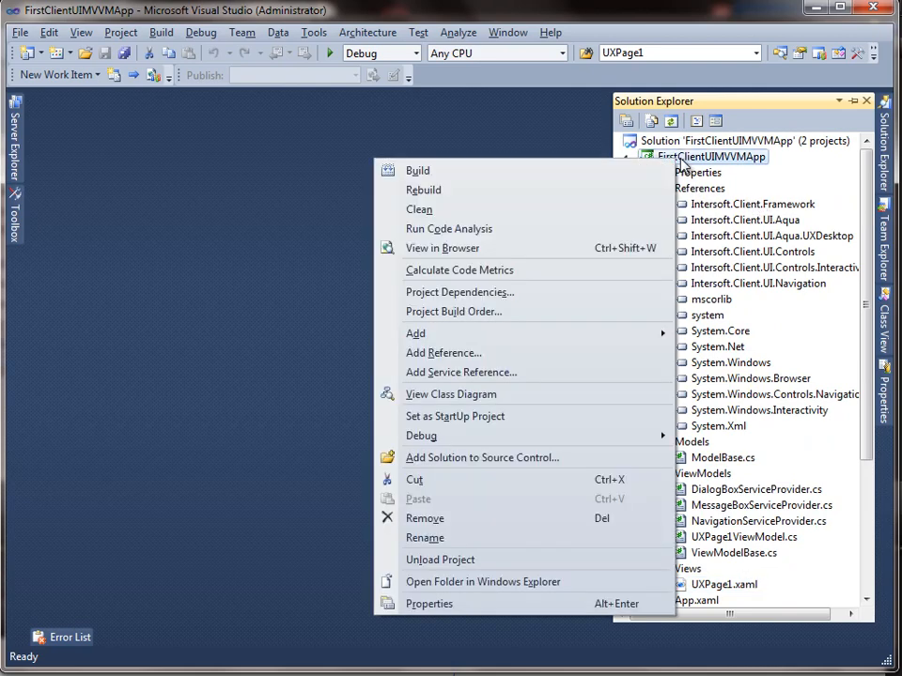
mouse_move(415, 333)
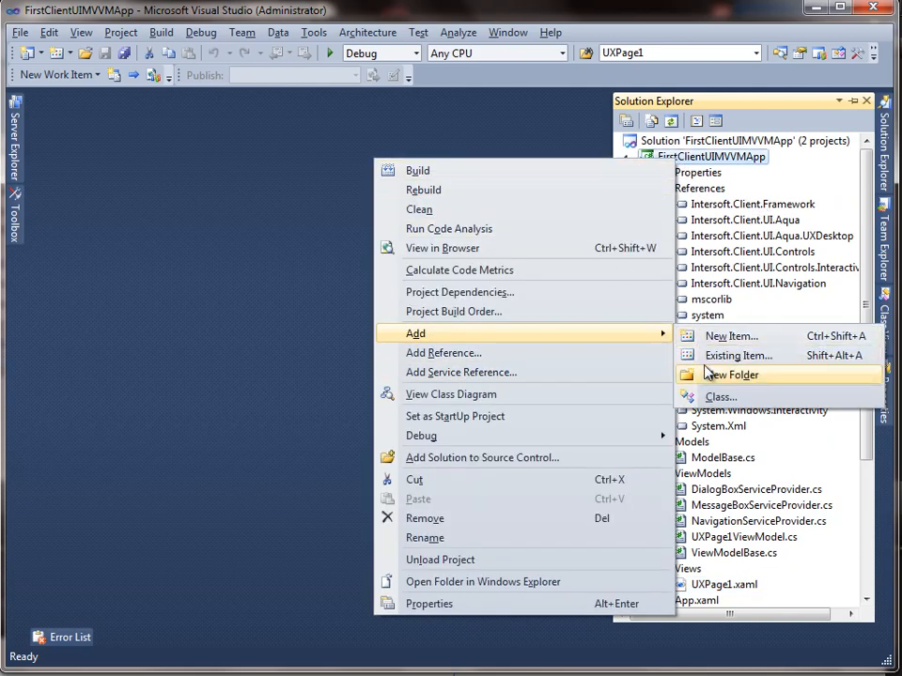
click(729, 374)
text(Da)
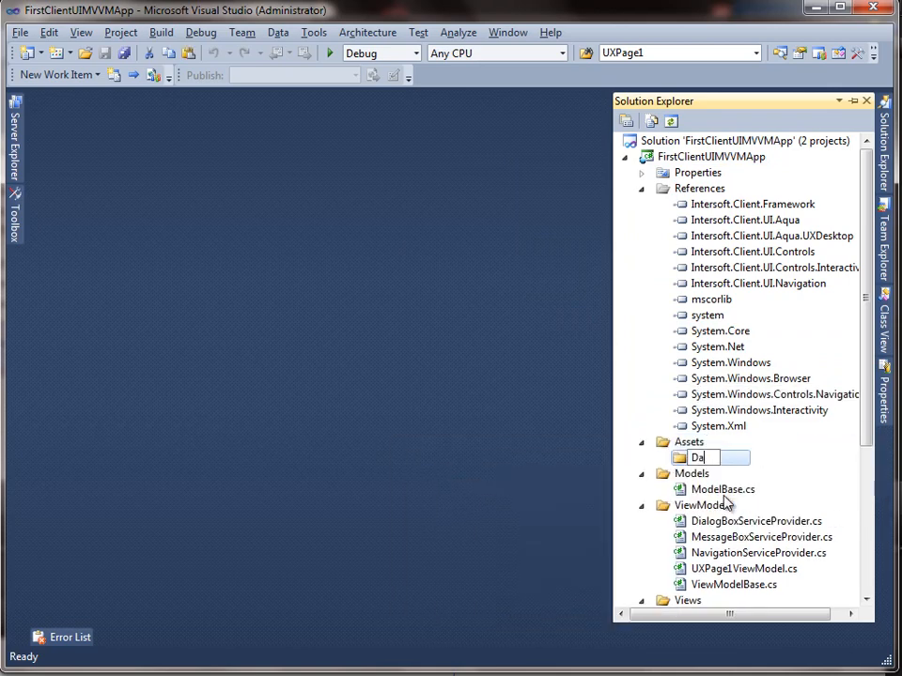
right_click(693, 458)
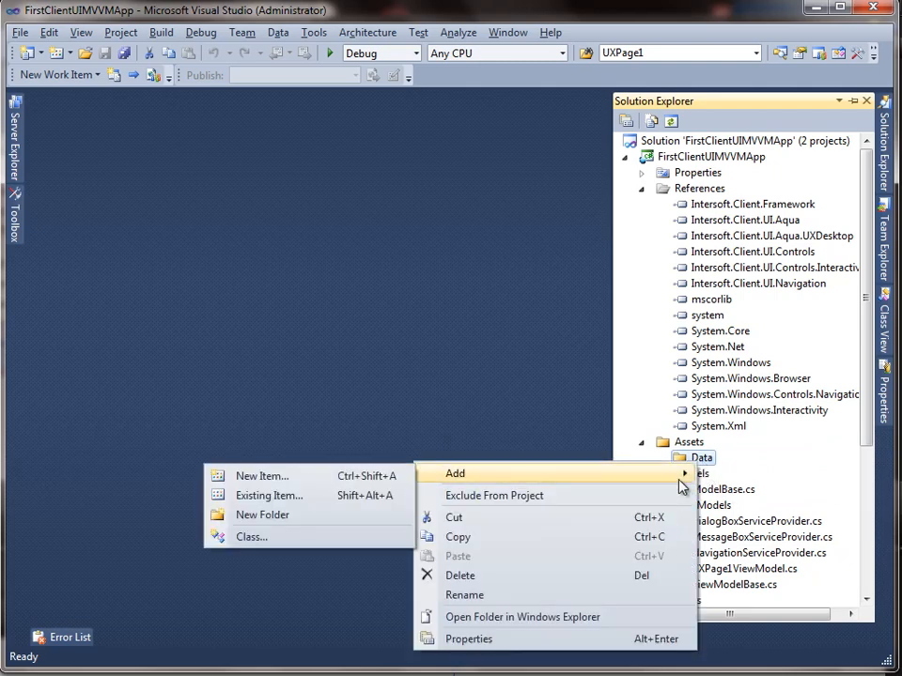
click(268, 495)
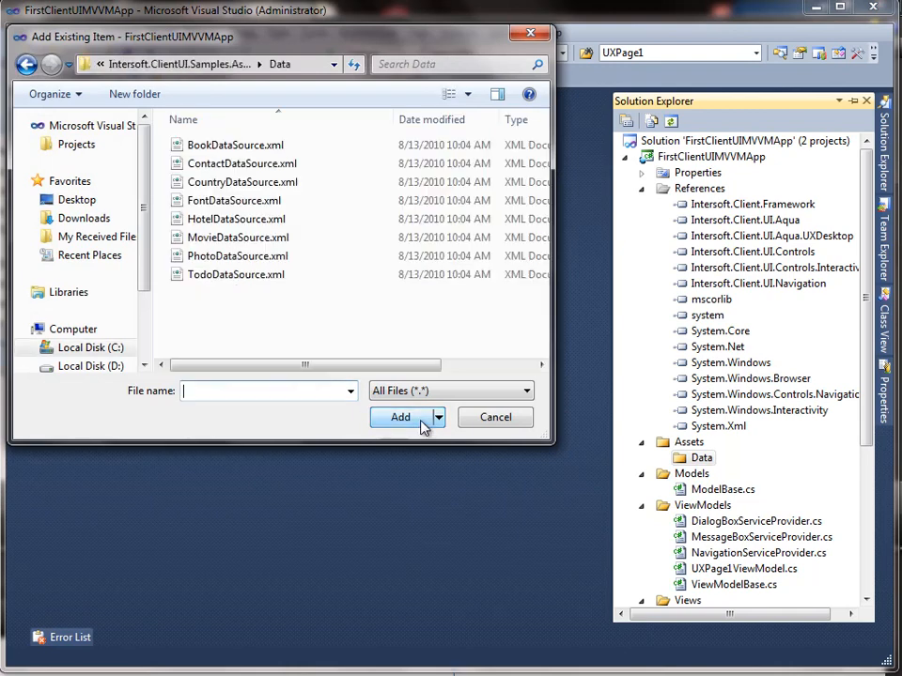
click(400, 417)
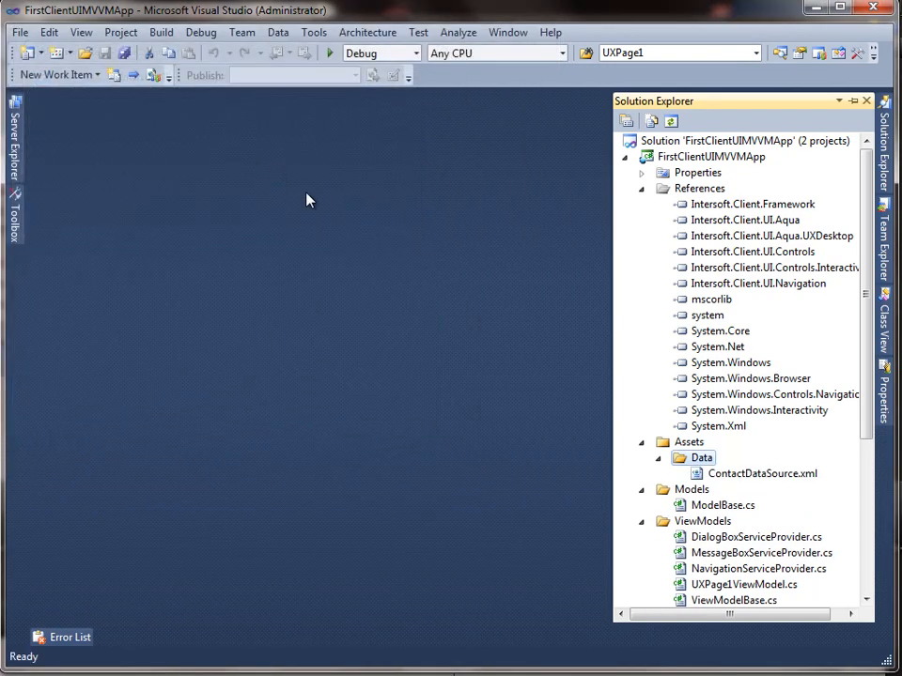
Step: Set ContactDataSource.xml's Build Action property to Content
click(761, 473)
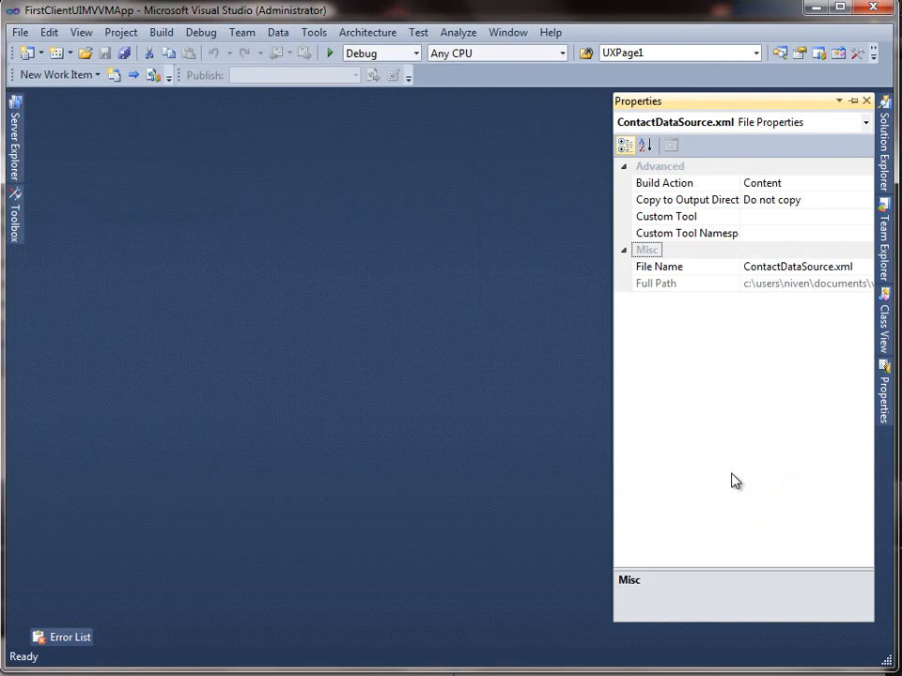
click(864, 183)
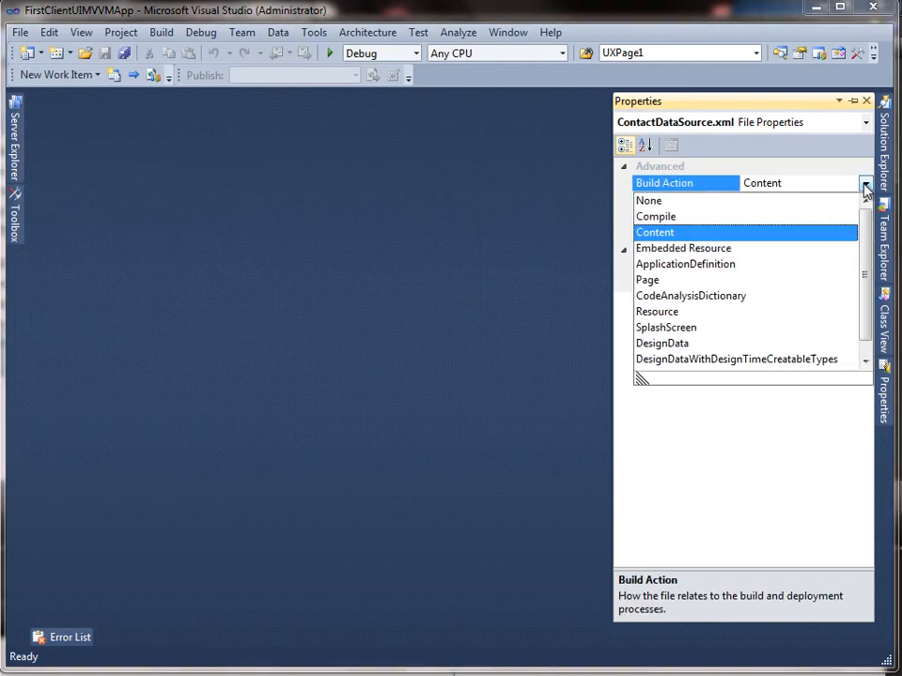
click(656, 311)
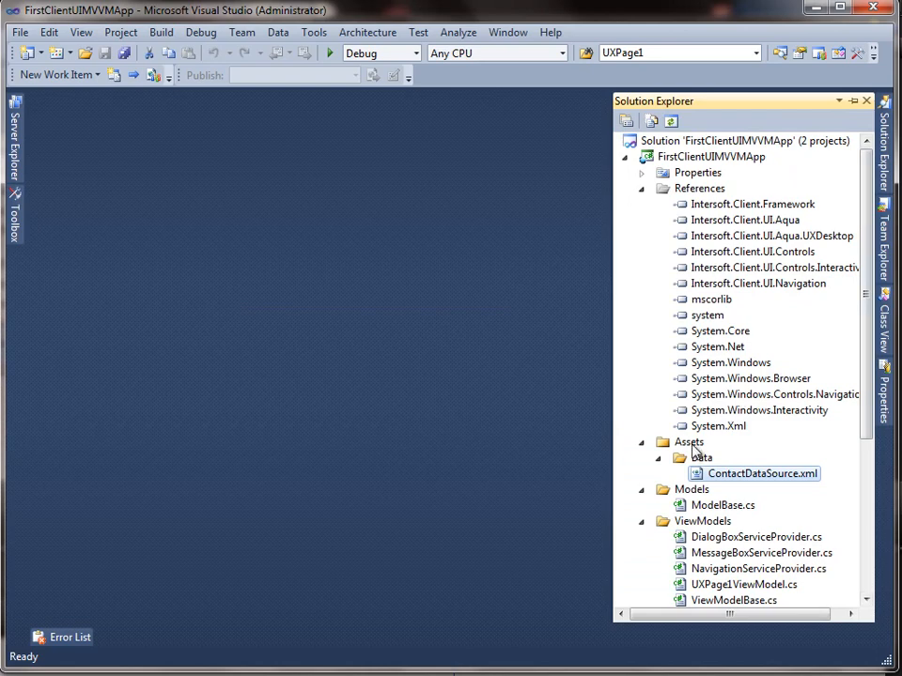
Step: Create an Images folder under Assets with a Photos subfolder
right_click(689, 442)
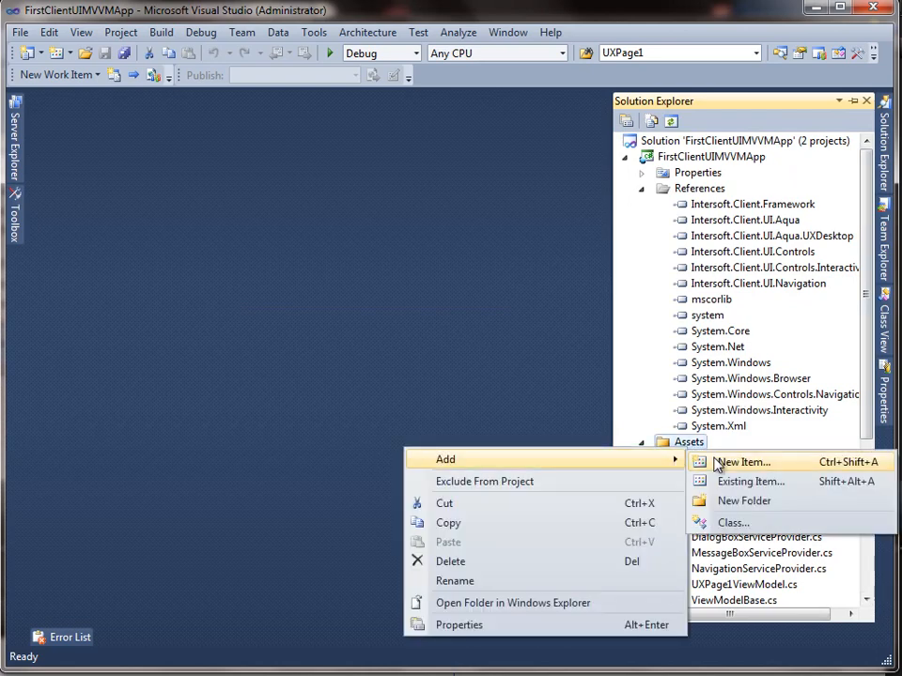
click(744, 500)
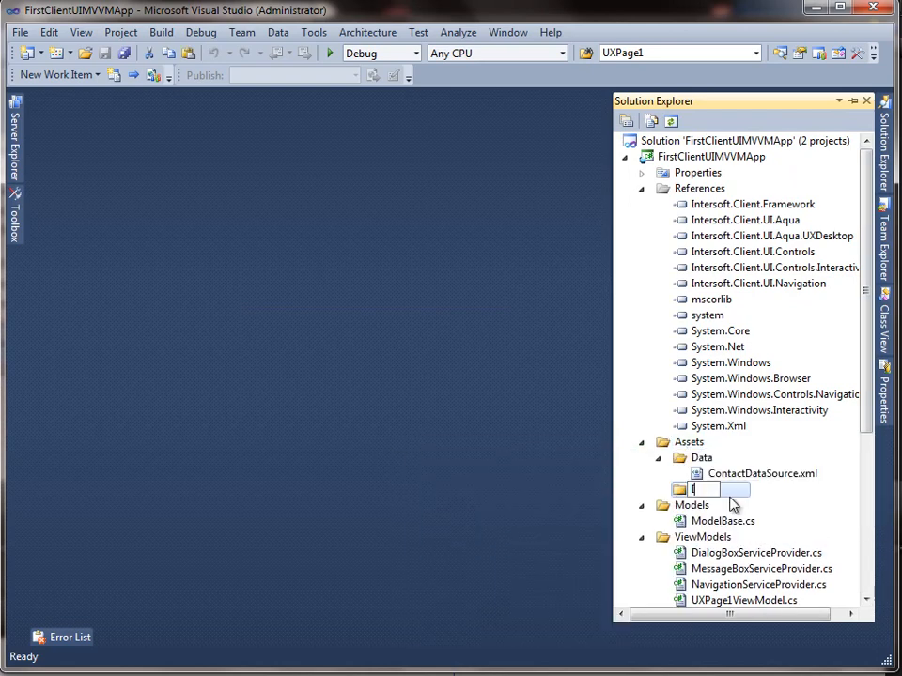
right_click(707, 490)
text(P)
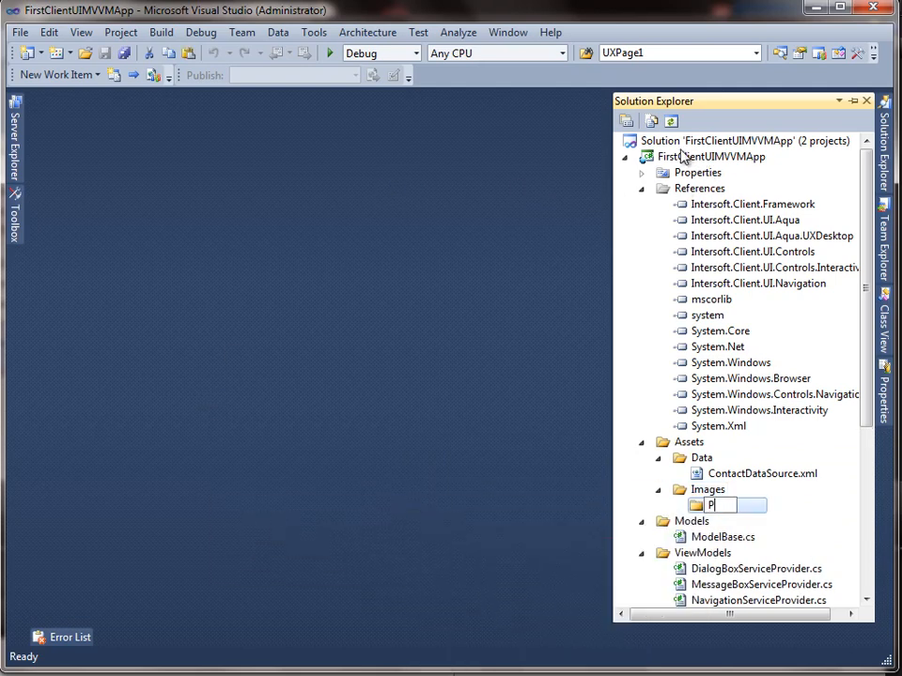
text(hotos)
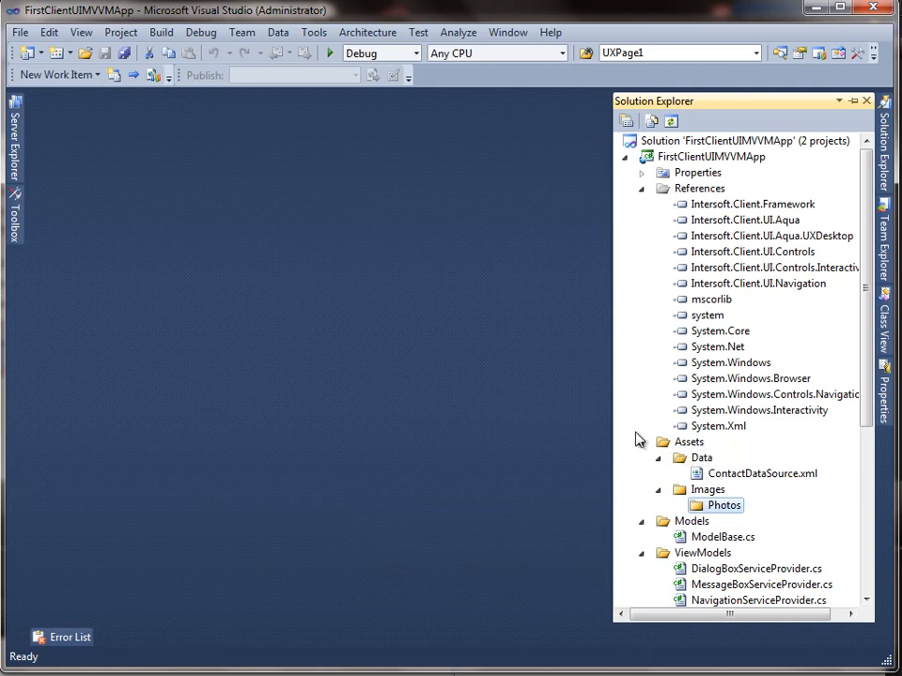
Step: Add the numbered contact jpg photos (0.jpg, 1.jpg, ...) to the Photos folder
right_click(723, 505)
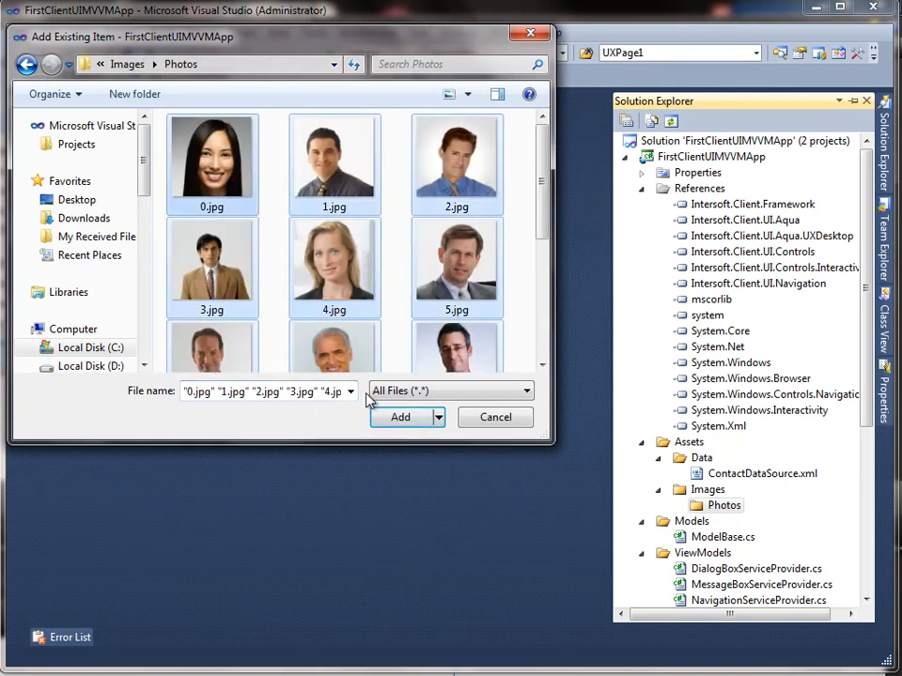
click(400, 417)
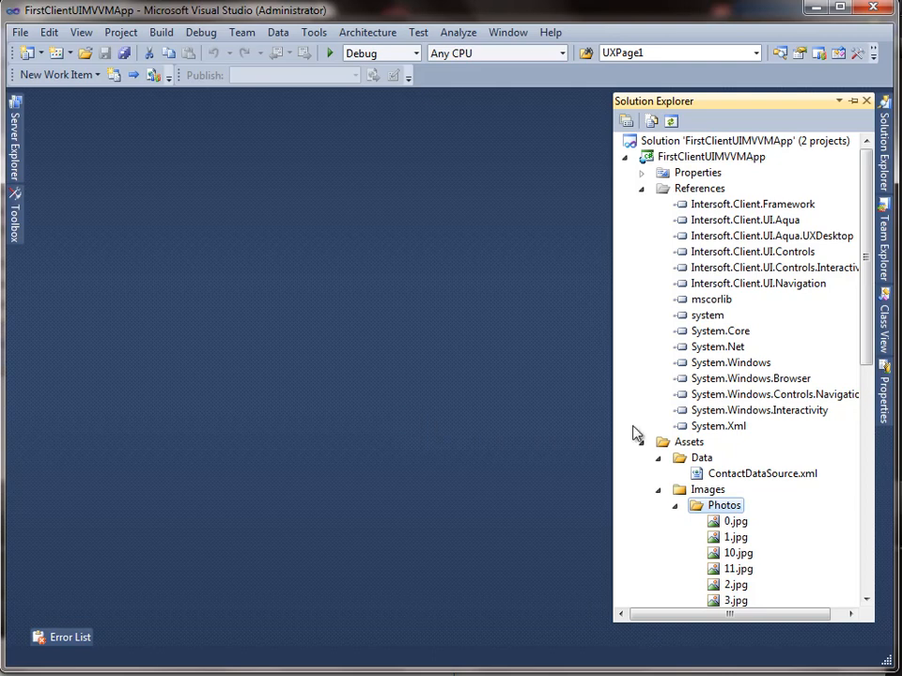
scroll(down, 3)
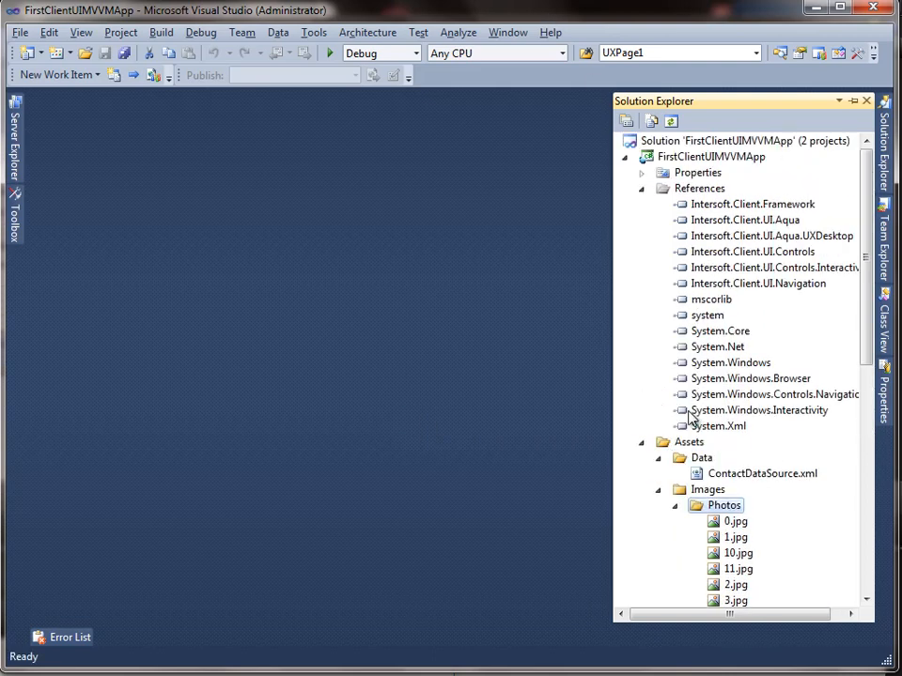
Step: Add the System.Xml.Linq reference, then collapse the References and Views nodes
click(698, 188)
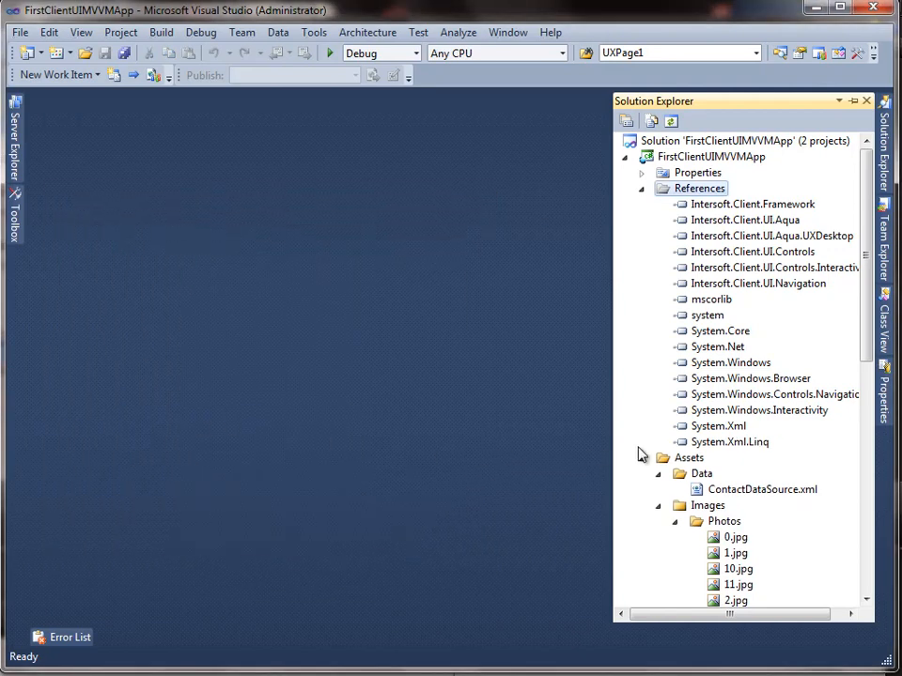
click(730, 442)
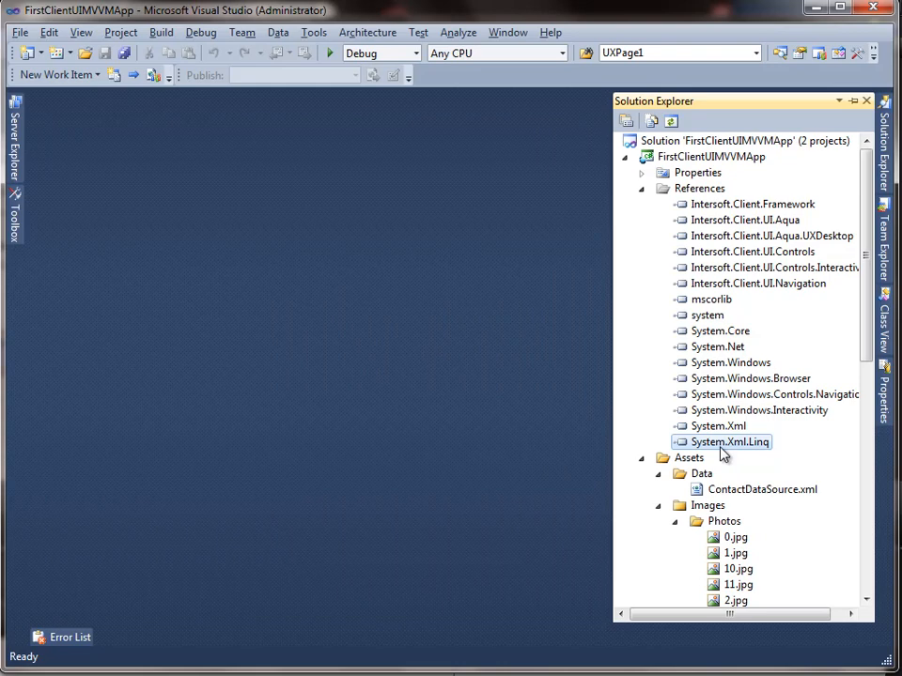
click(641, 188)
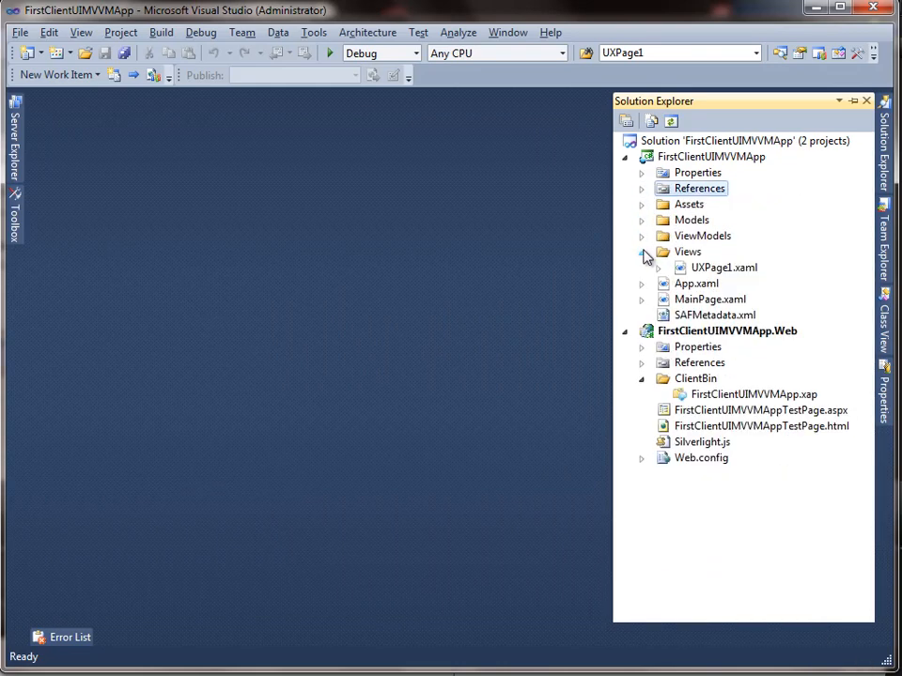
click(643, 252)
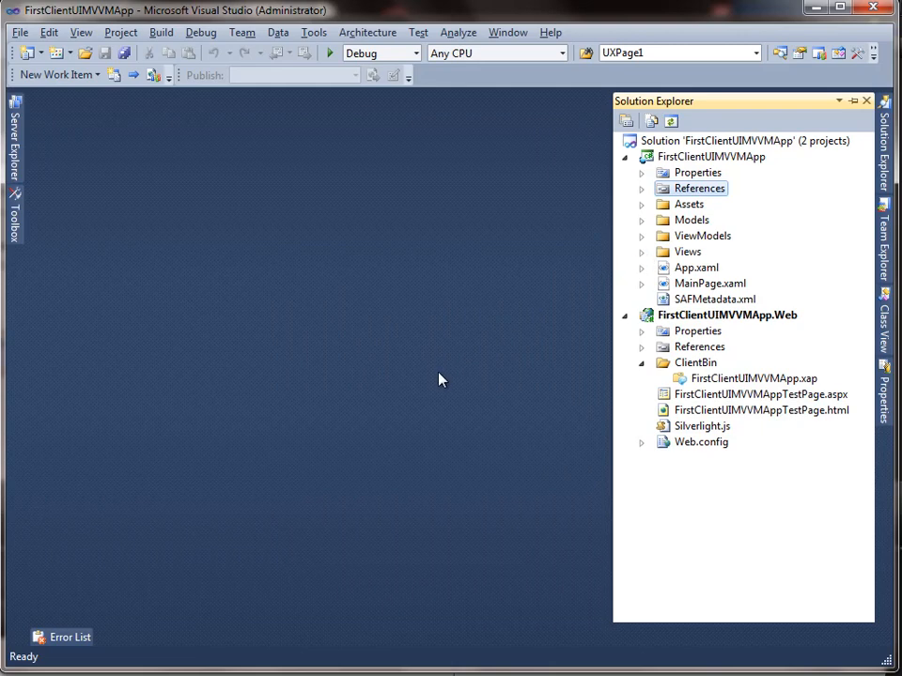
mouse_move(443, 380)
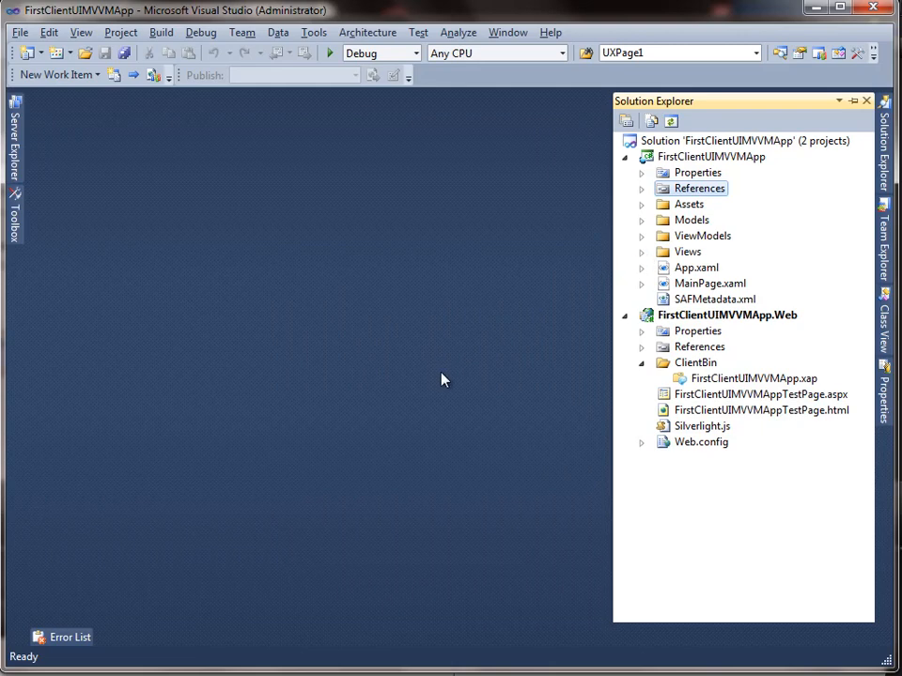